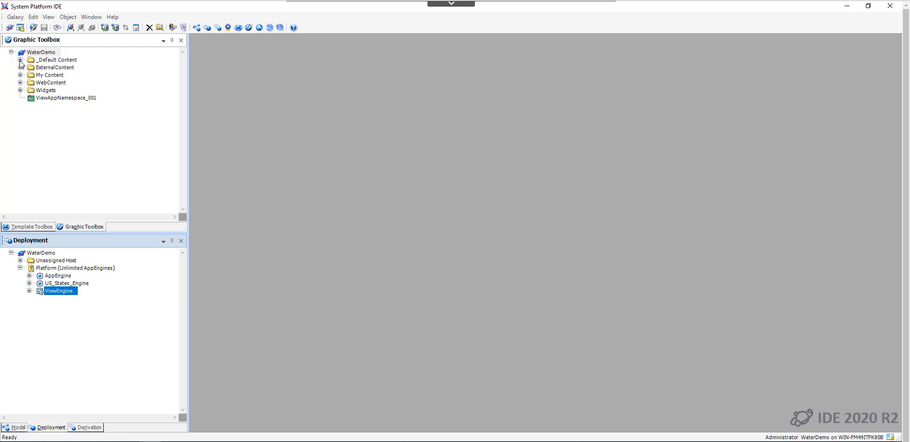
# Expand _Default Content, Apps and OMI Apps in the Graphic Toolbox, scrolling down to Layout_002
pyautogui.click(21, 60)
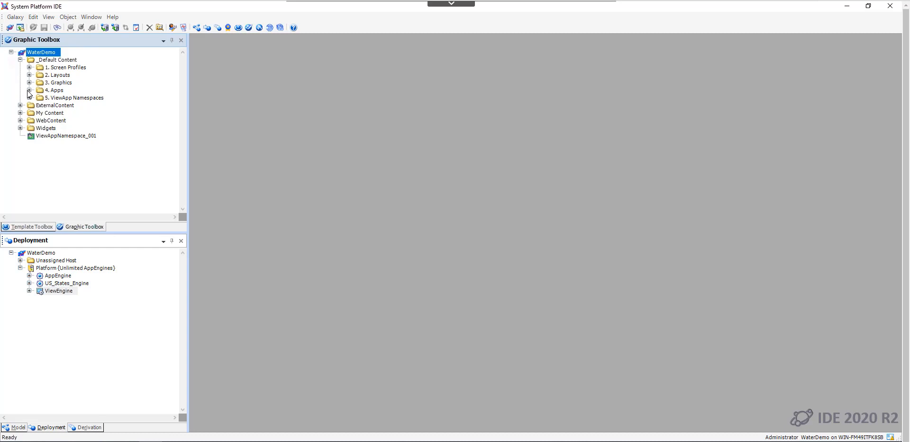
pyautogui.click(28, 90)
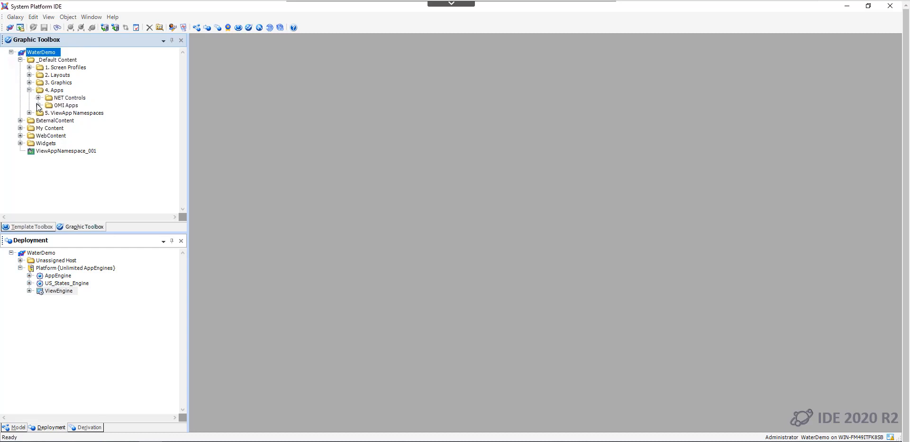
pyautogui.click(39, 105)
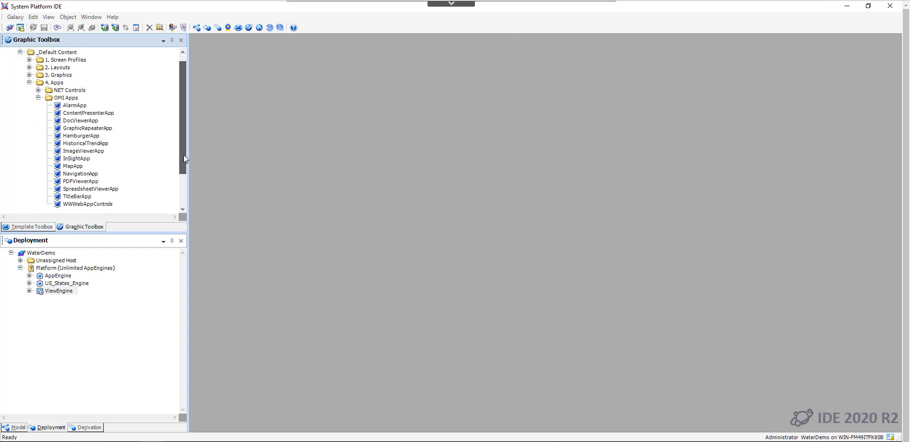
pyautogui.scroll(-3)
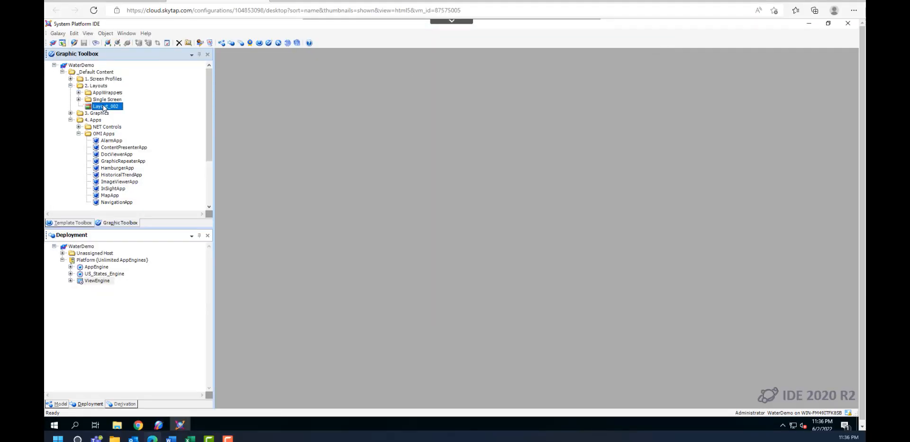
# Open Layout_002 and place the HistoricalTrend app into Pane1
pyautogui.doubleClick(106, 106)
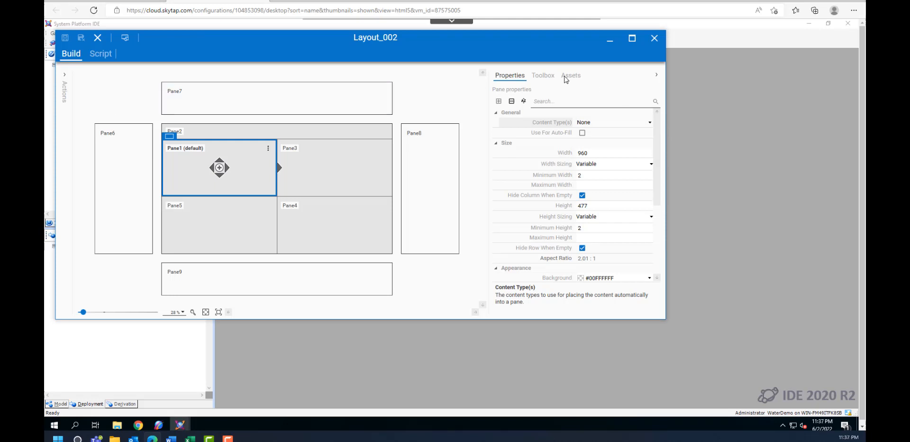
pyautogui.click(543, 75)
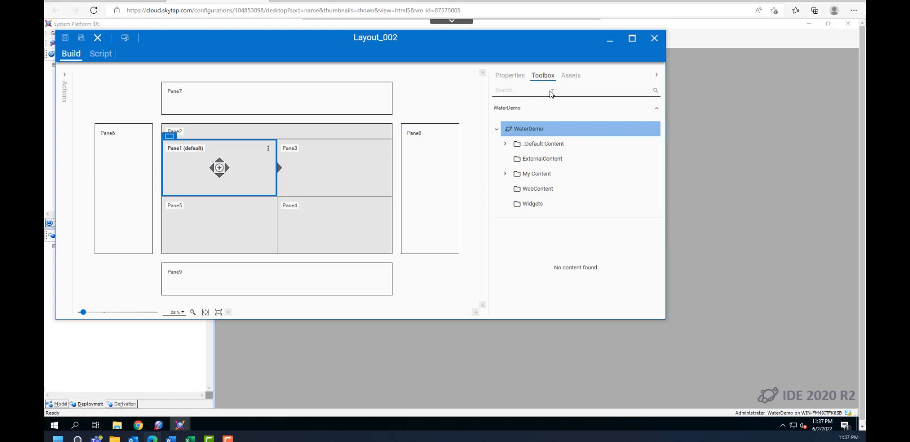
pyautogui.write('histo')
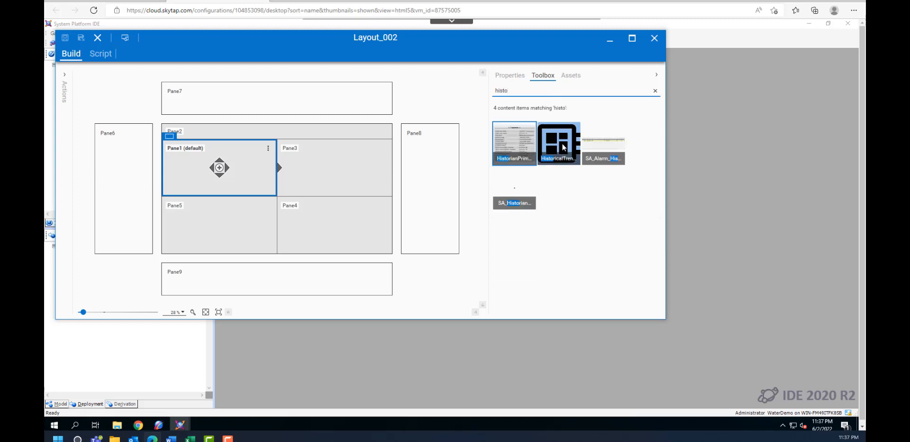
pyautogui.moveTo(558, 144); pyautogui.dragTo(235, 169)
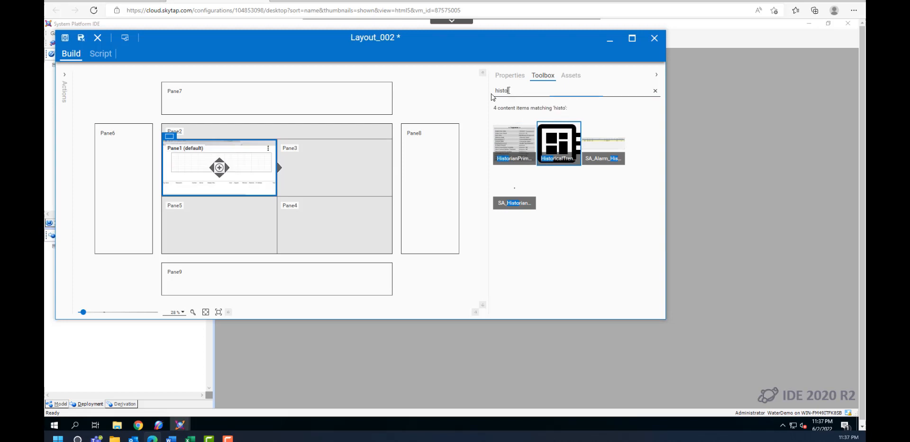
# Add AlarmControl, InSightChartControl to Pane5 and NavTreeControl to Pane6, then search 'ma'
pyautogui.write('alarm')
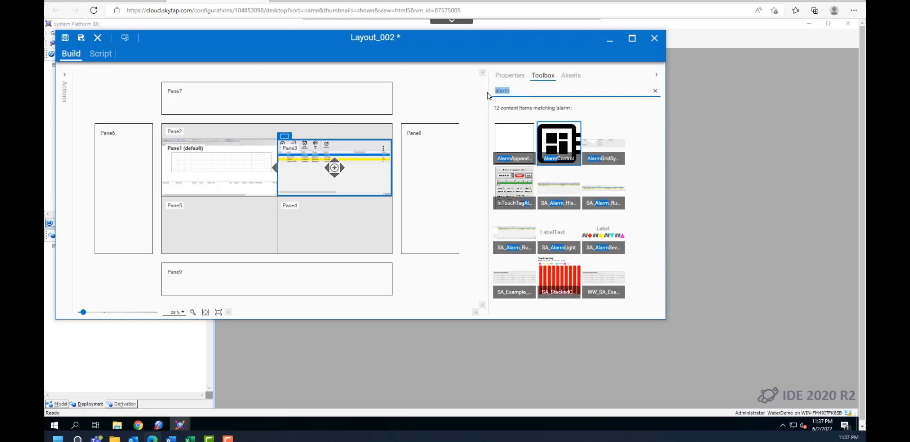
pyautogui.write('insight')
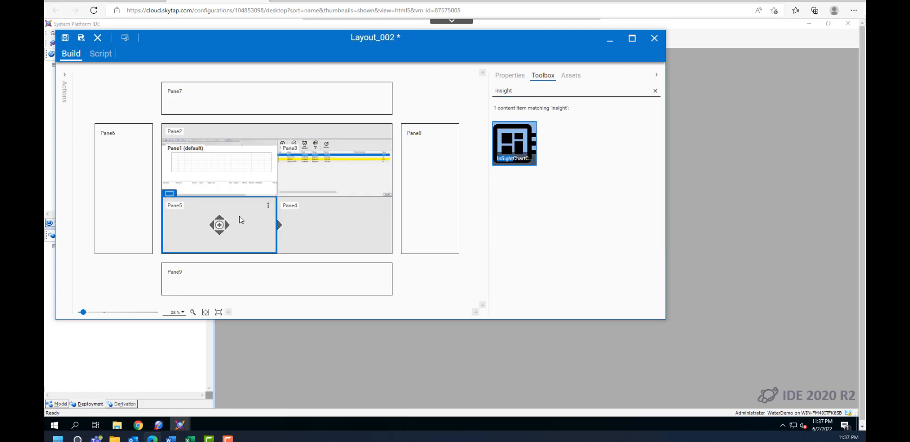
pyautogui.moveTo(514, 143); pyautogui.dragTo(219, 225)
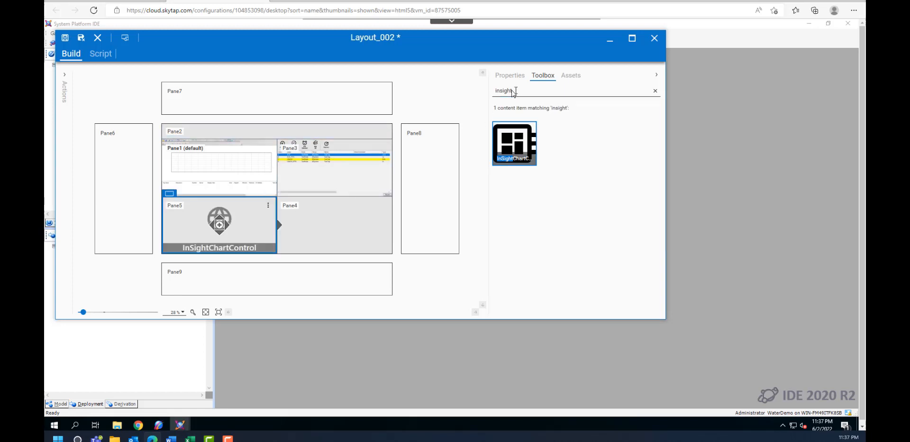
pyautogui.write('nava')
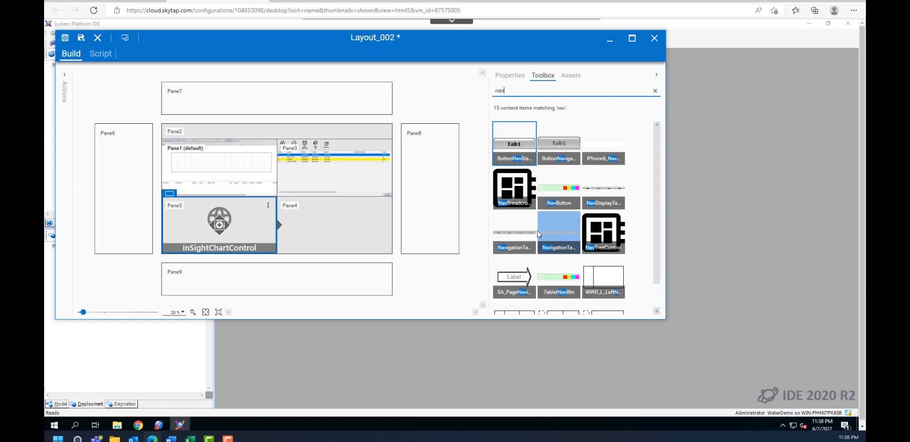
pyautogui.moveTo(513, 187); pyautogui.dragTo(308, 98)
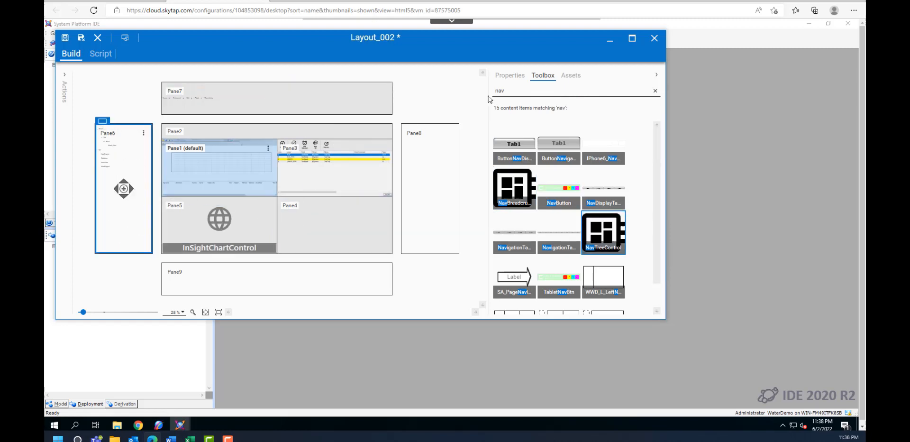
pyautogui.write('ma')
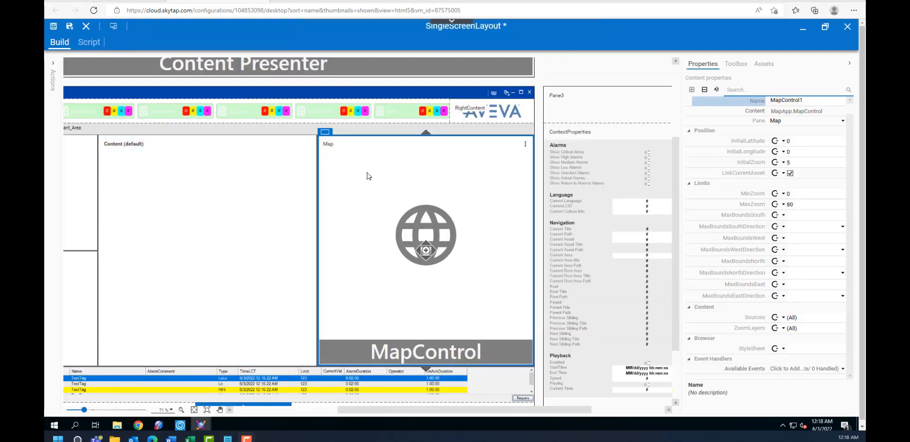
pyautogui.moveTo(470, 194)
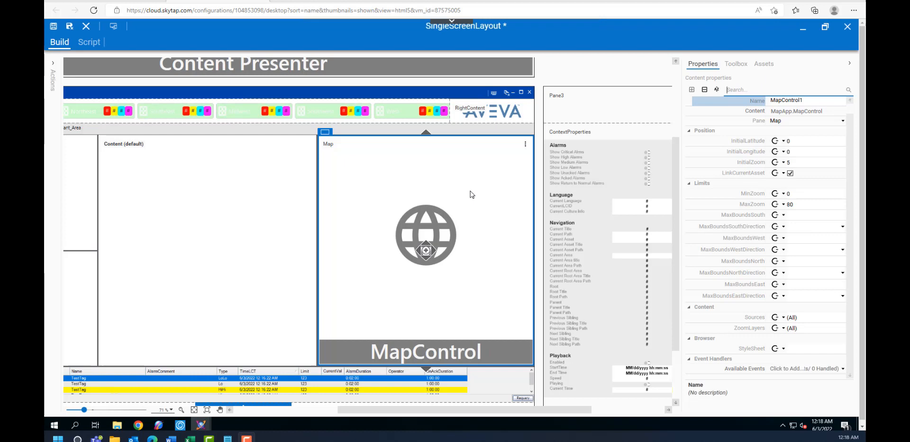
pyautogui.moveTo(450, 169)
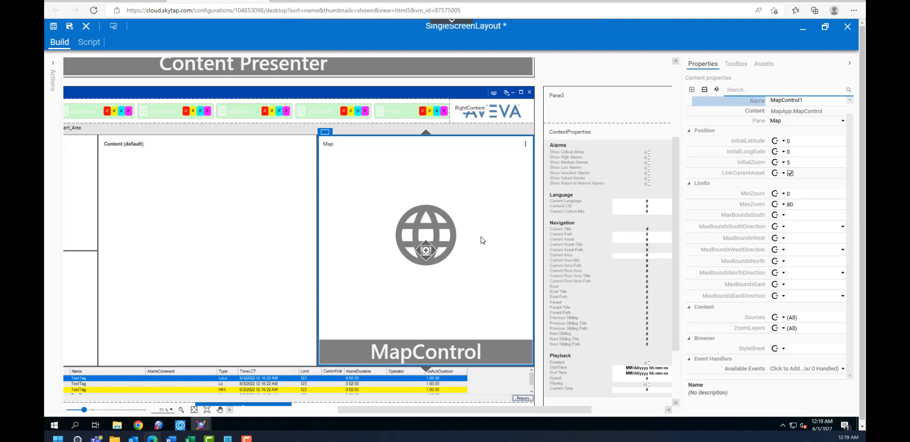
pyautogui.moveTo(414, 182)
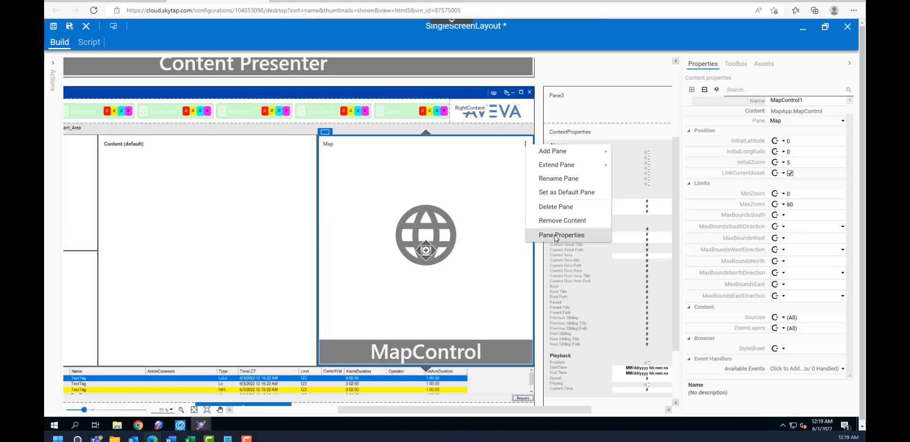
# Show the Map pane's properties: content type Any, width 715, height 761
pyautogui.click(560, 235)
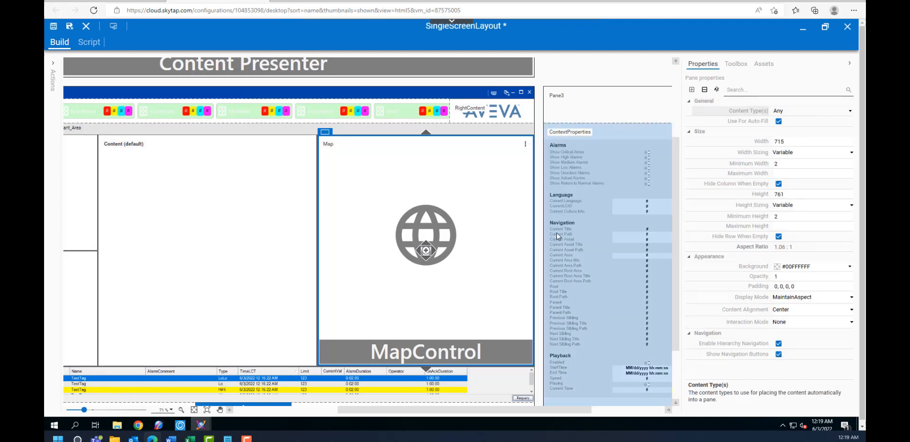
pyautogui.moveTo(740, 180)
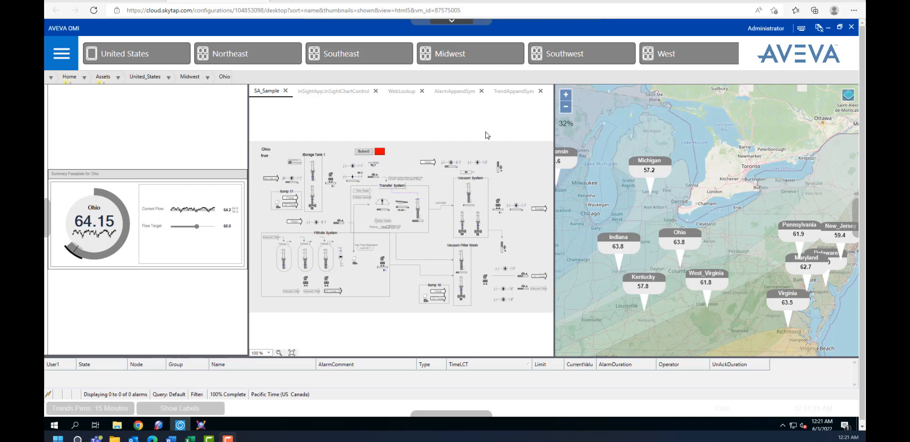
# Navigate United States, Southwest, then West, and select California on the map
pyautogui.click(137, 54)
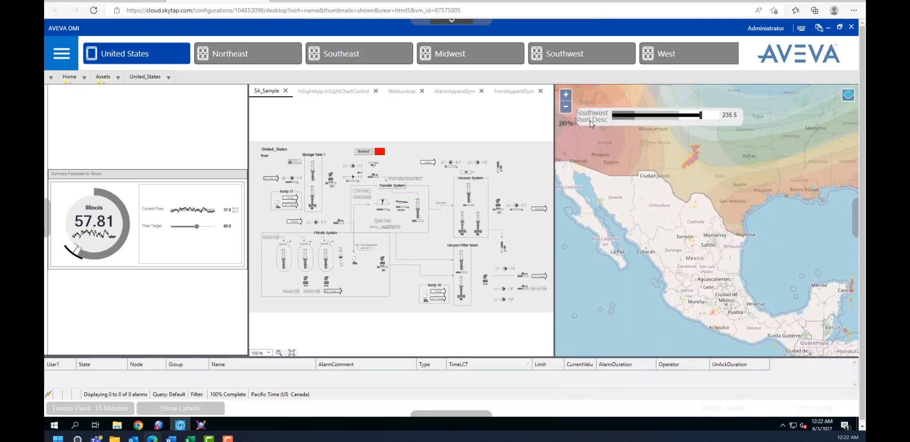
pyautogui.click(580, 53)
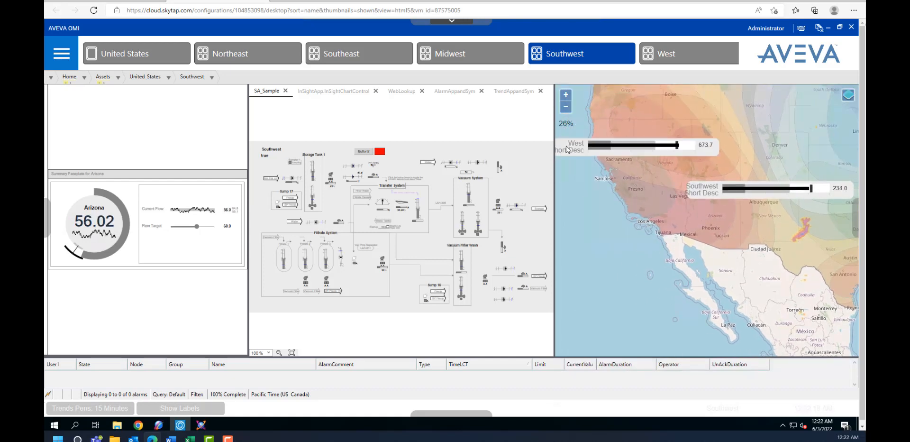
pyautogui.click(688, 53)
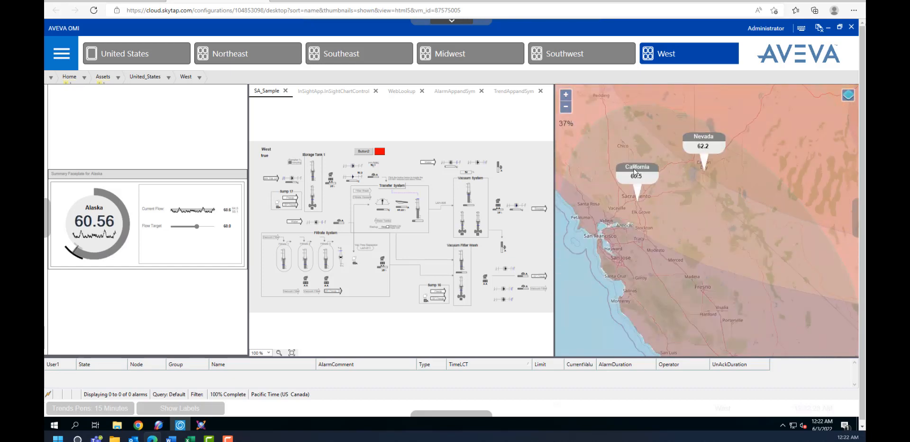
pyautogui.click(637, 174)
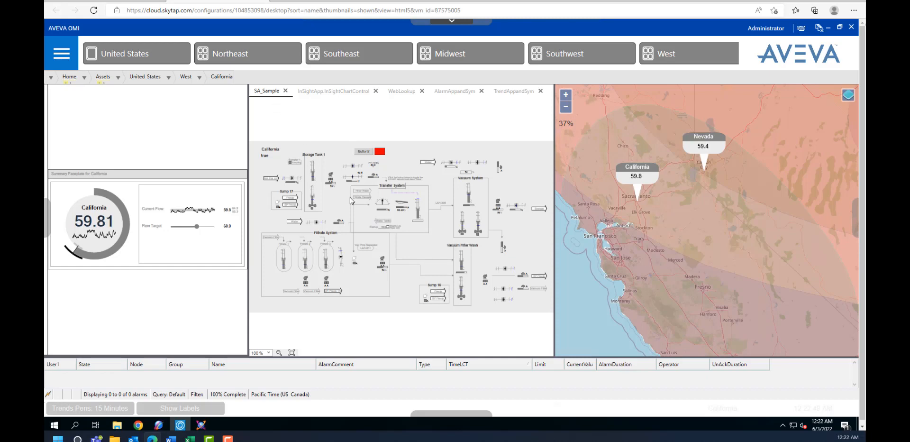
# View California's alarm control, then its historical trend of flow target and flow total
pyautogui.click(455, 91)
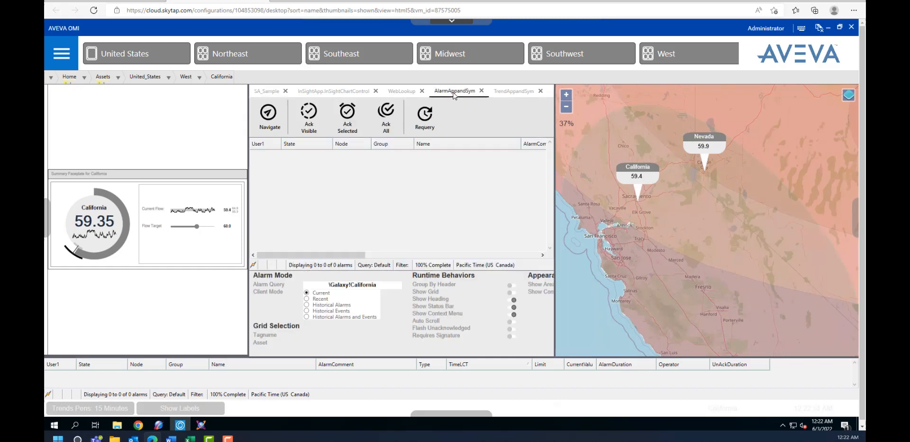
pyautogui.moveTo(388, 255)
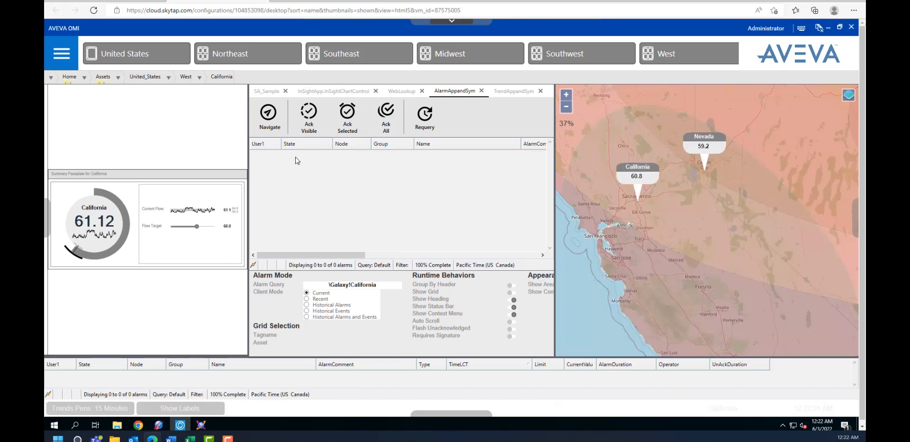
pyautogui.moveTo(357, 148)
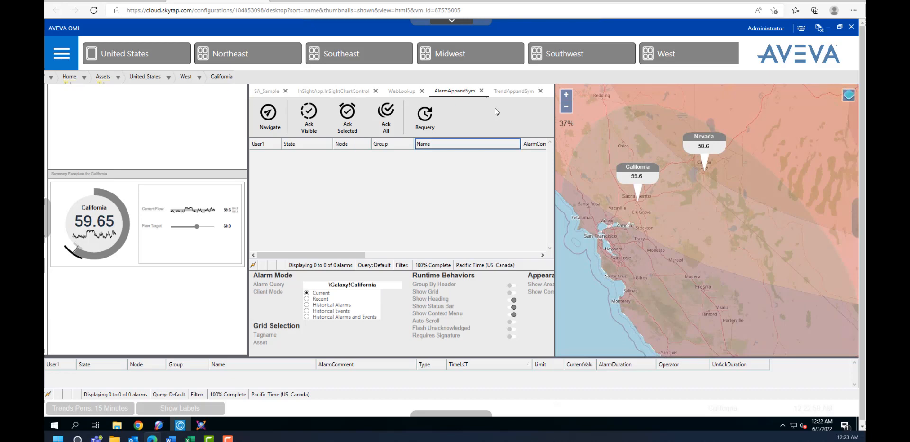
pyautogui.click(513, 91)
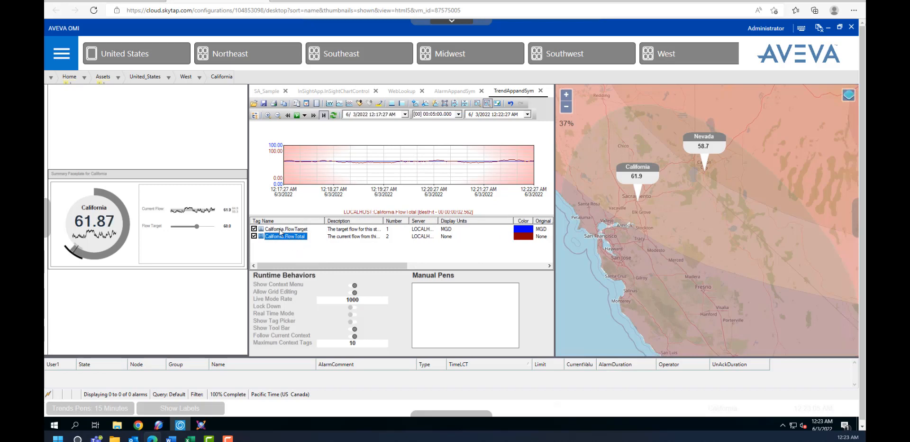
pyautogui.moveTo(344, 167)
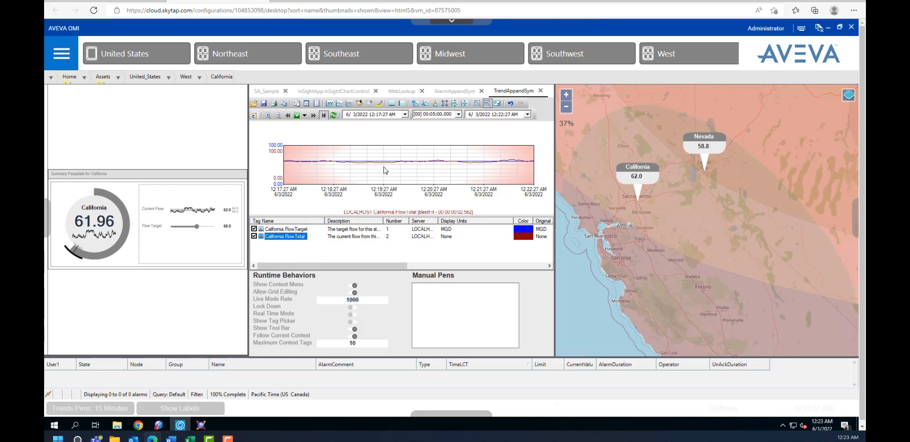
pyautogui.moveTo(423, 183)
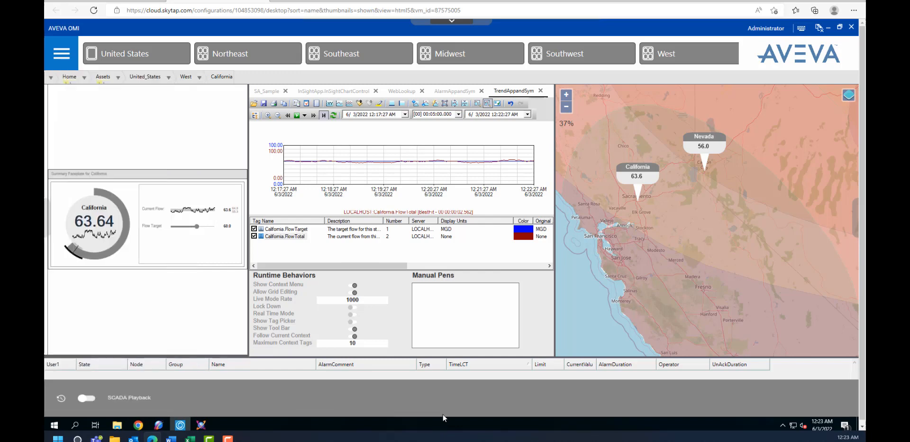
pyautogui.click(85, 398)
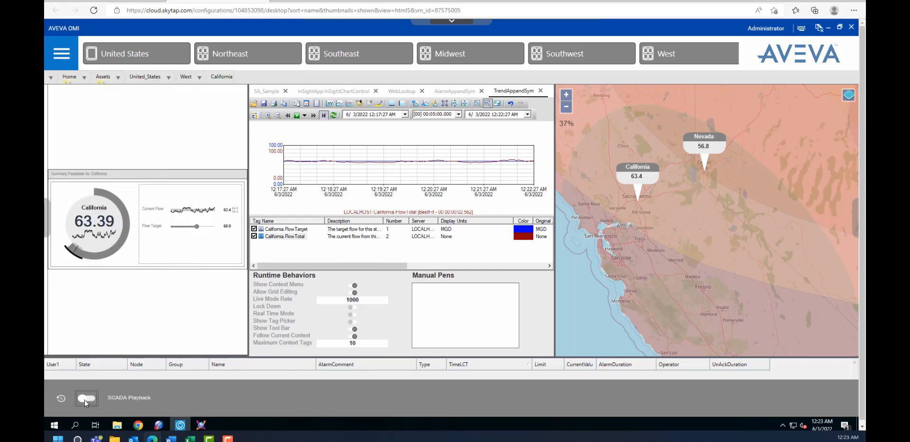
pyautogui.click(86, 397)
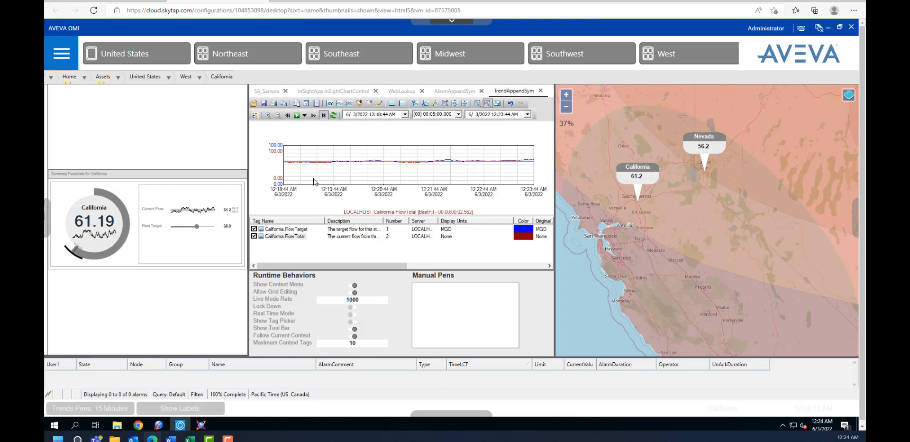
pyautogui.moveTo(228, 326)
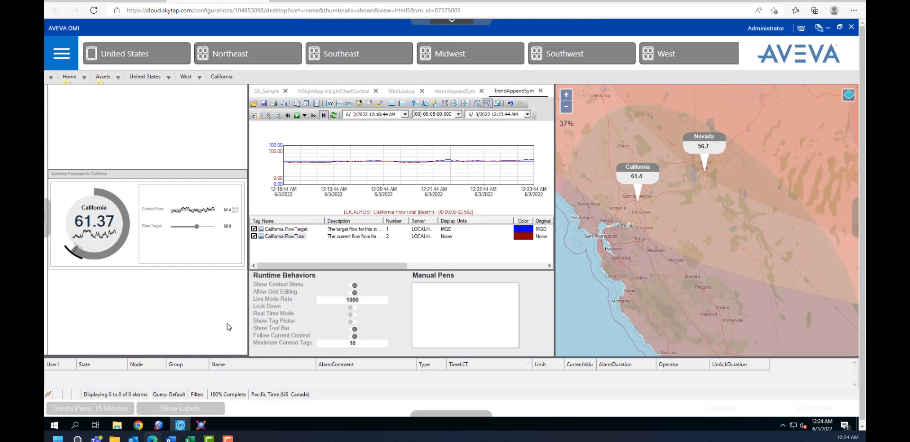